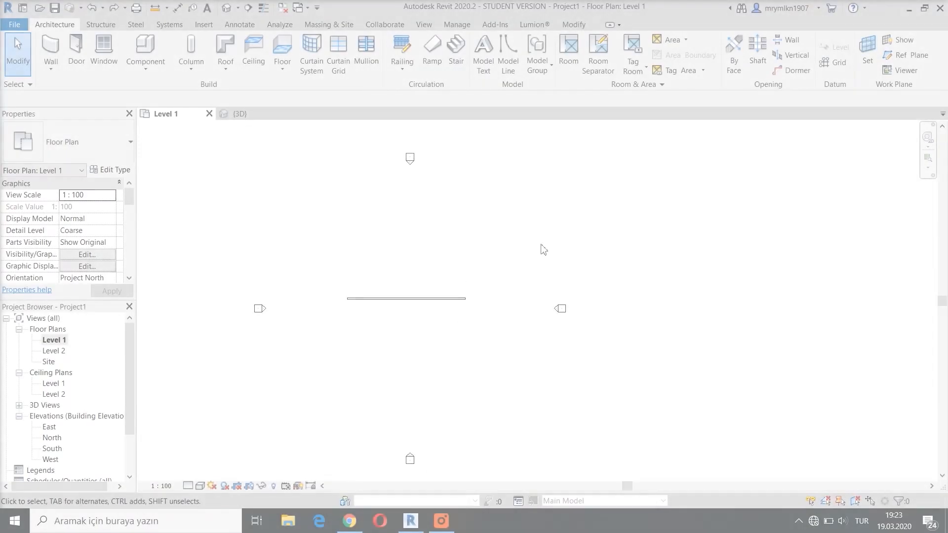
mouse_move(458, 337)
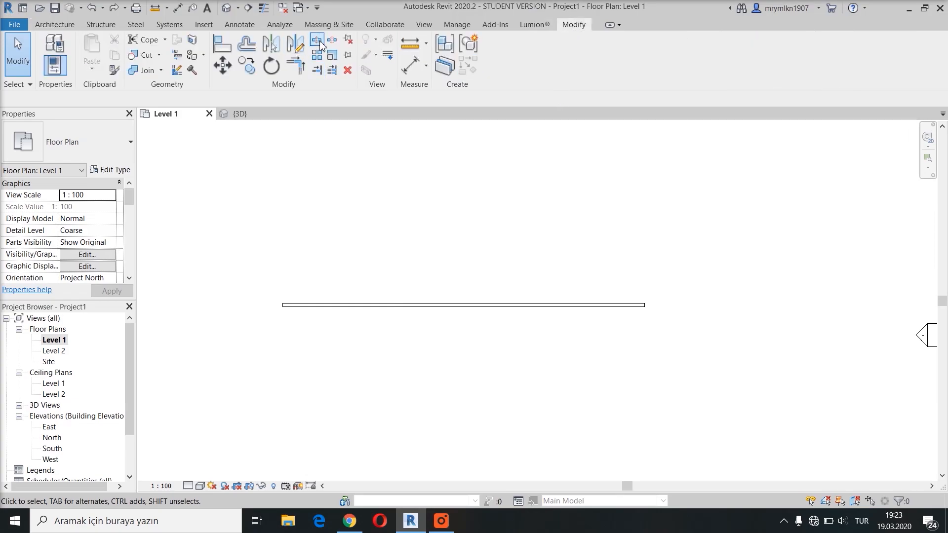
mouse_move(316, 40)
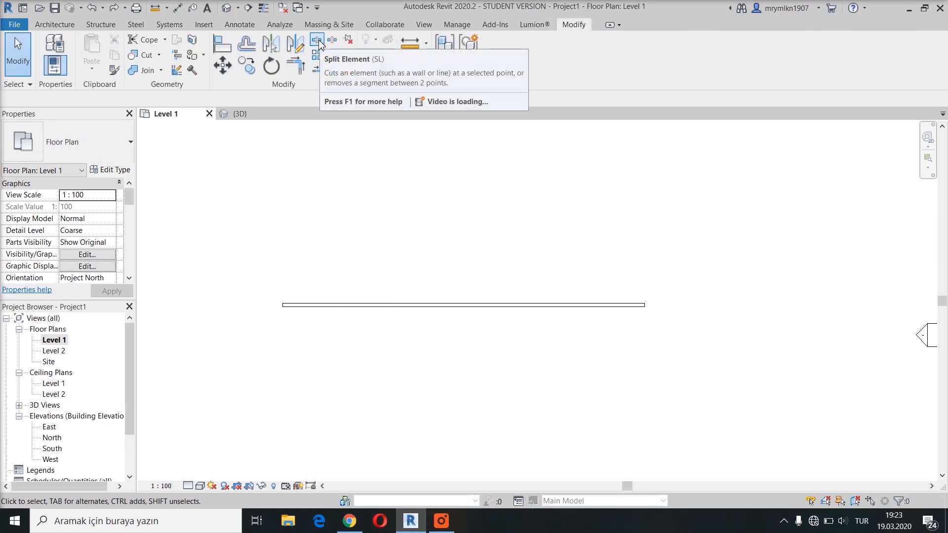
- Split the wall at two points into three segments and select the middle segment
click(317, 39)
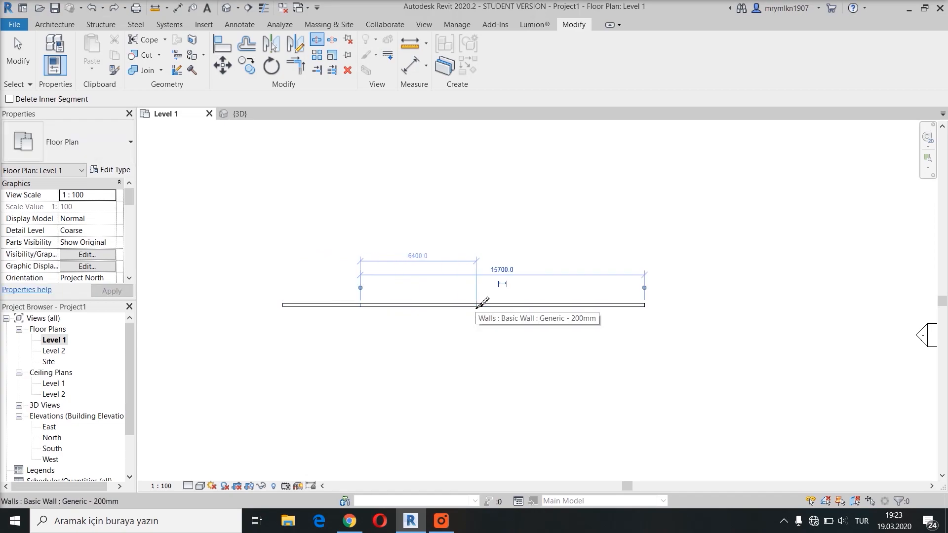
click(483, 304)
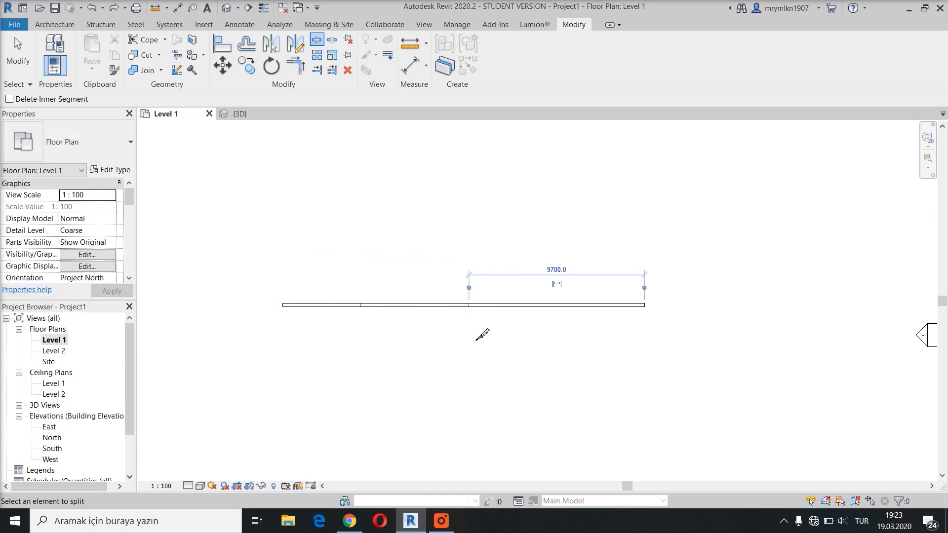
click(414, 305)
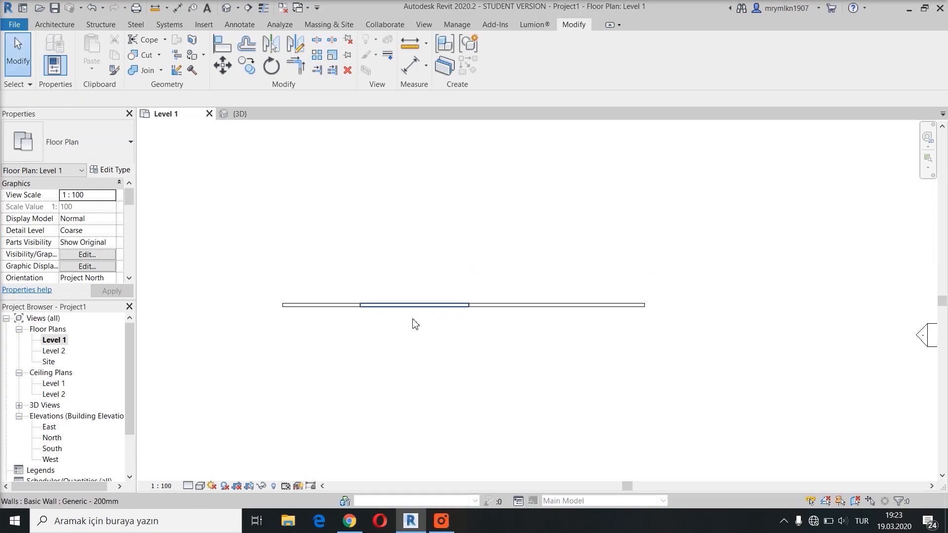
- Shift the selected wall segments upward and swing the left segment's end down into an angle
click(415, 305)
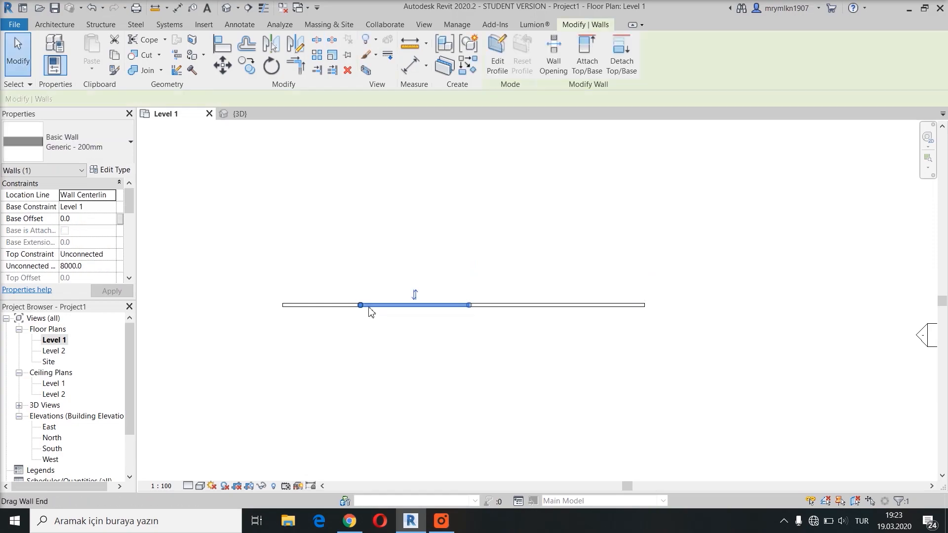
drag(414, 305, 414, 255)
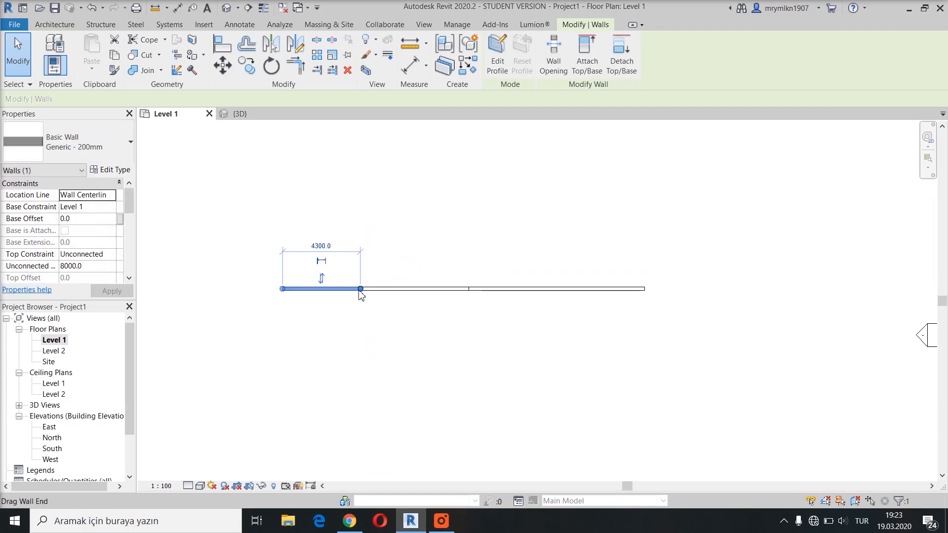
drag(360, 289, 352, 328)
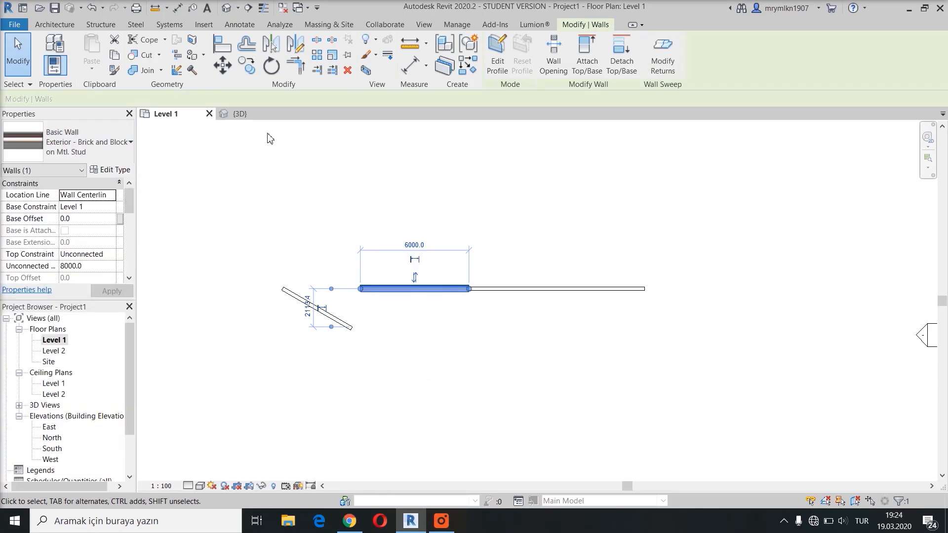
- In the 3D view, raise the brick wall's top above its neighbours, then go back to Level 1
click(239, 114)
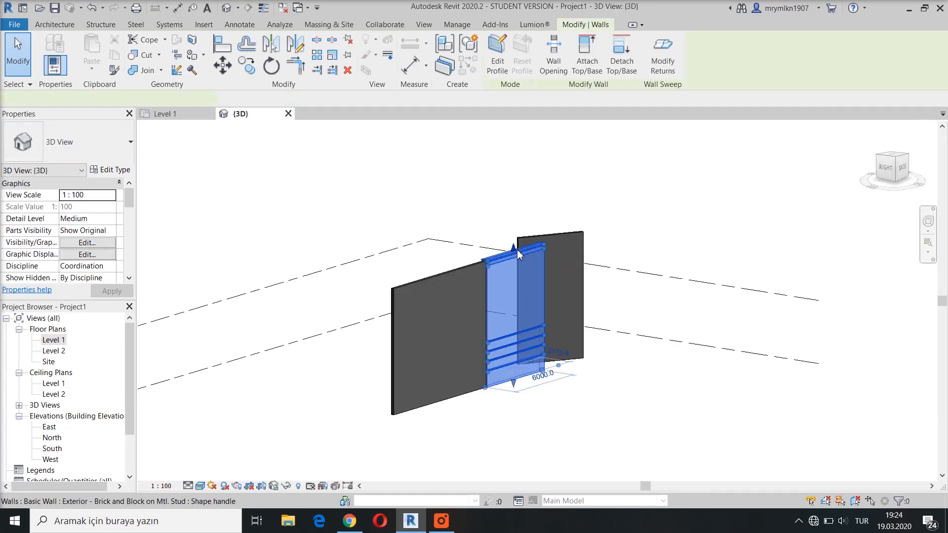
drag(517, 254, 513, 194)
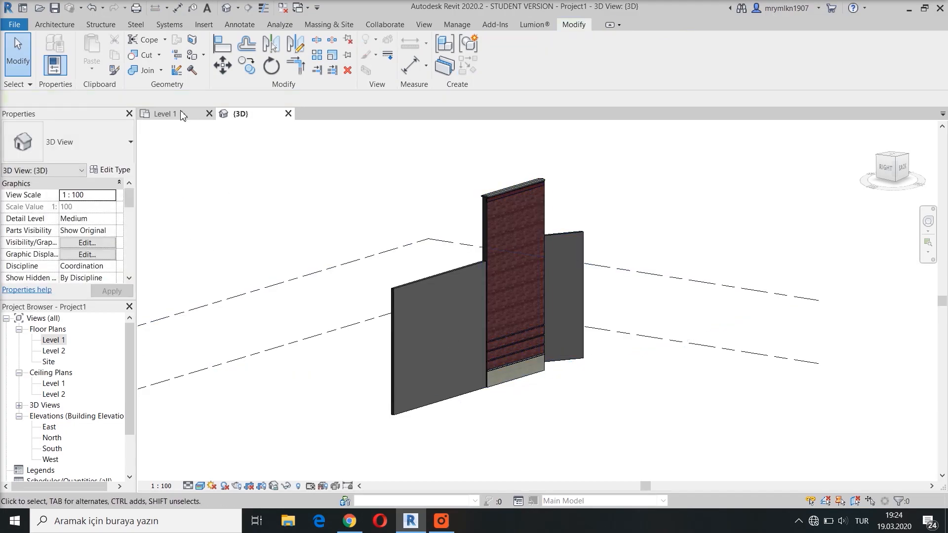
click(164, 113)
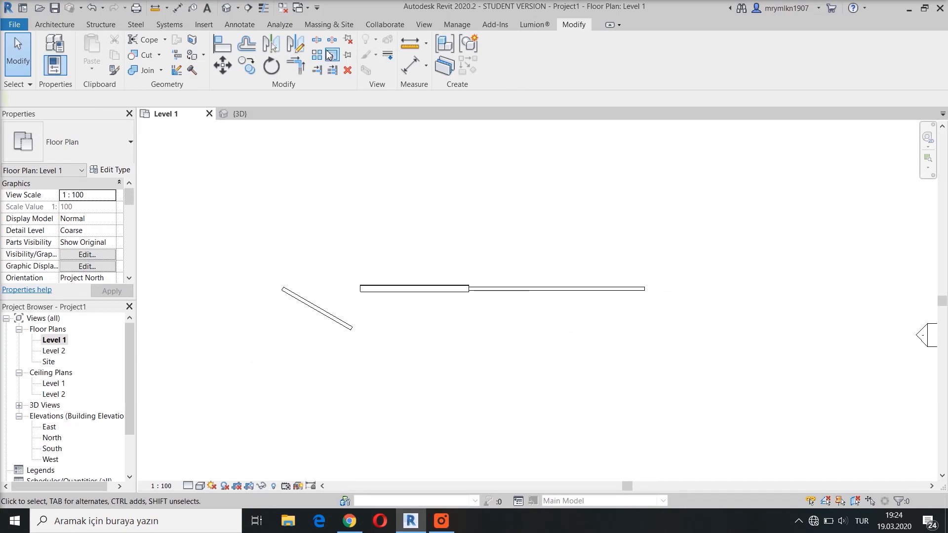
- Run Split Element with Delete Inner Segment enabled to cut a gap in the right wall
click(316, 38)
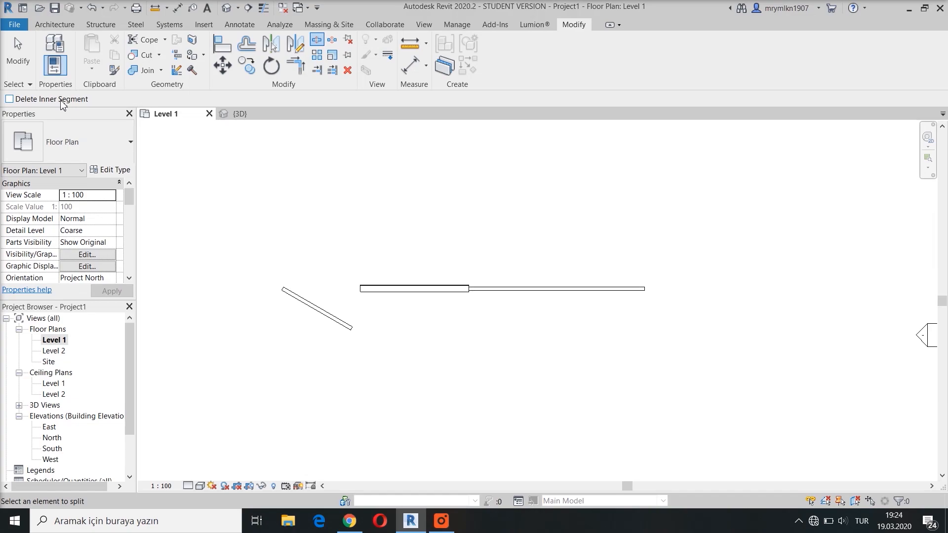
click(9, 99)
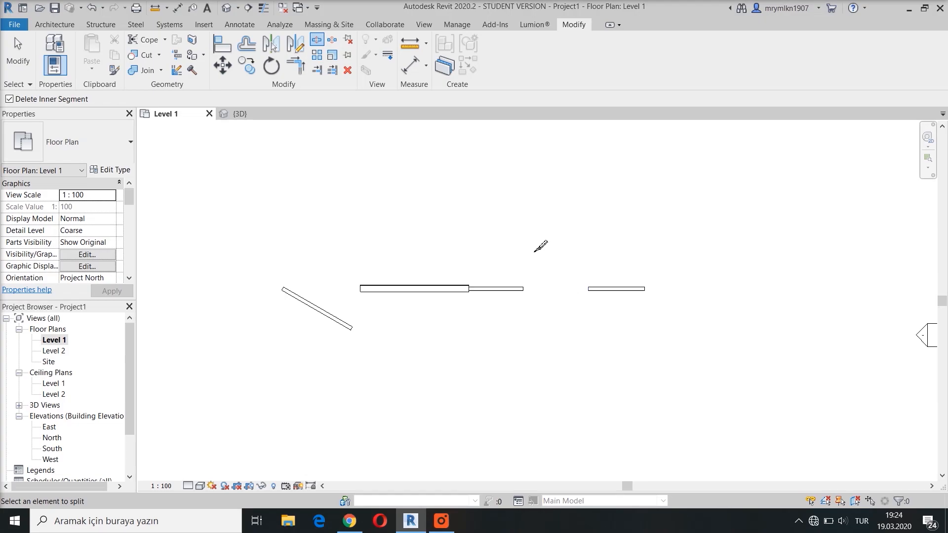
mouse_move(555, 253)
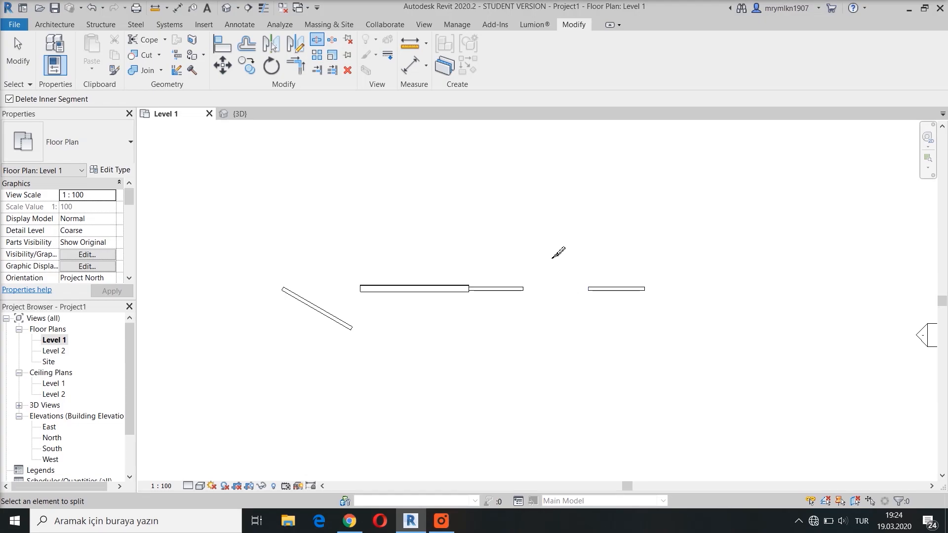